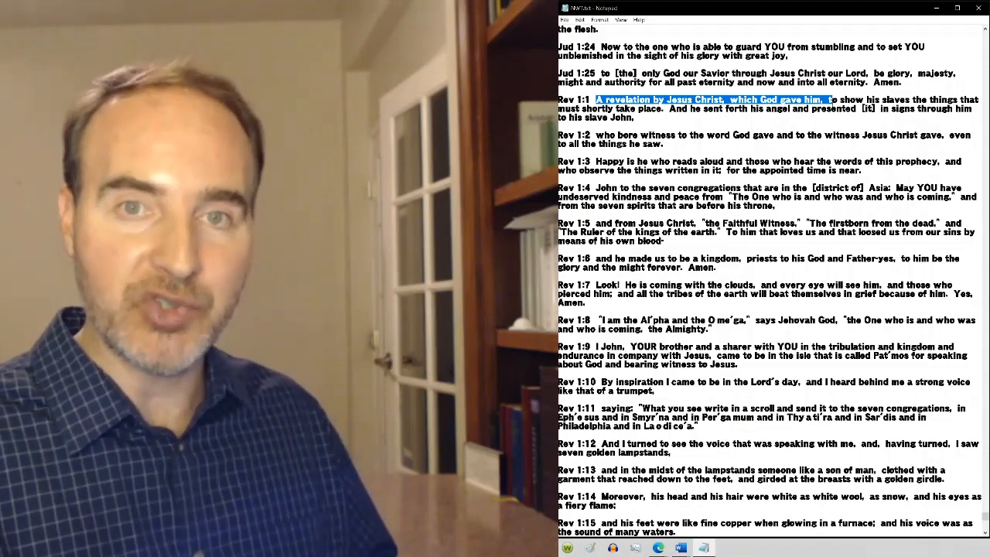
pyautogui.scroll(-3)
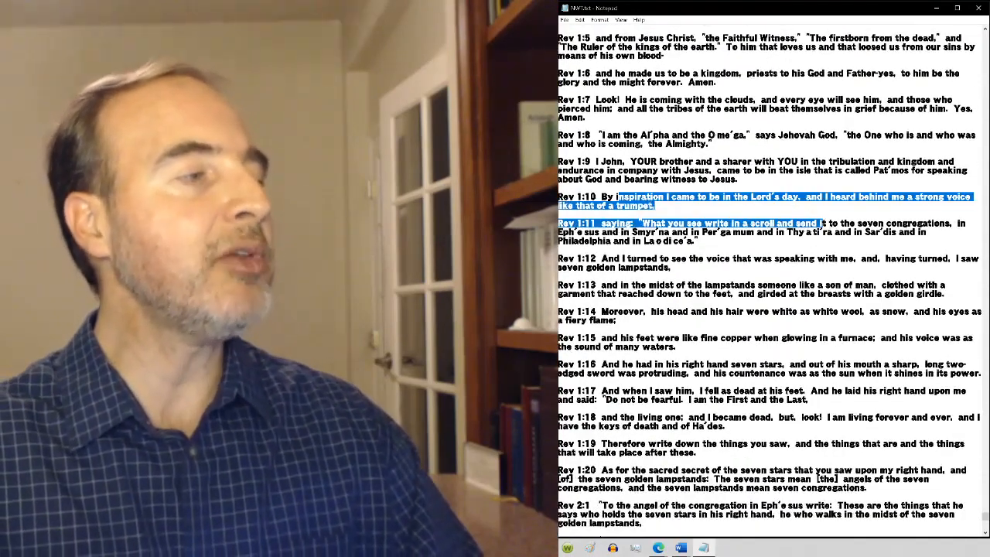
pyautogui.scroll(-3)
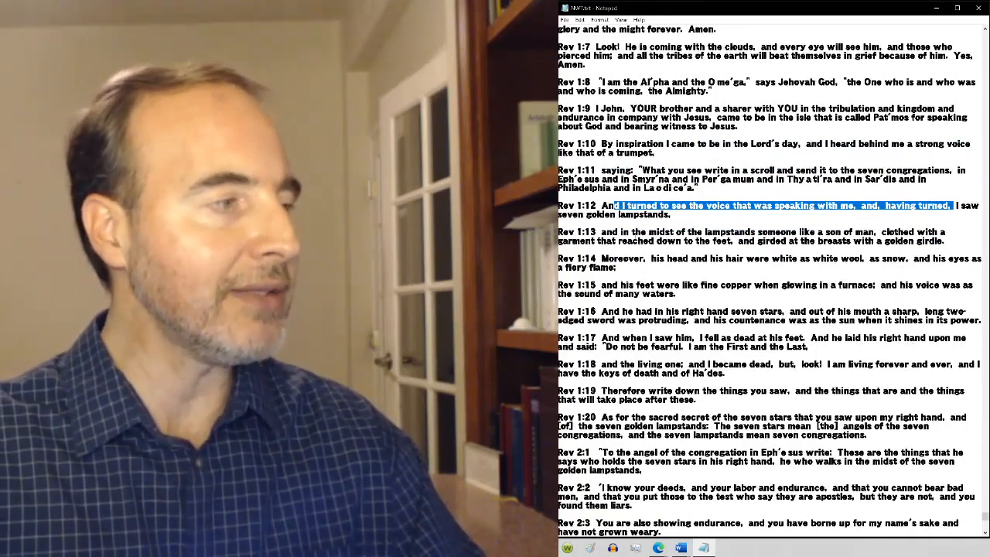